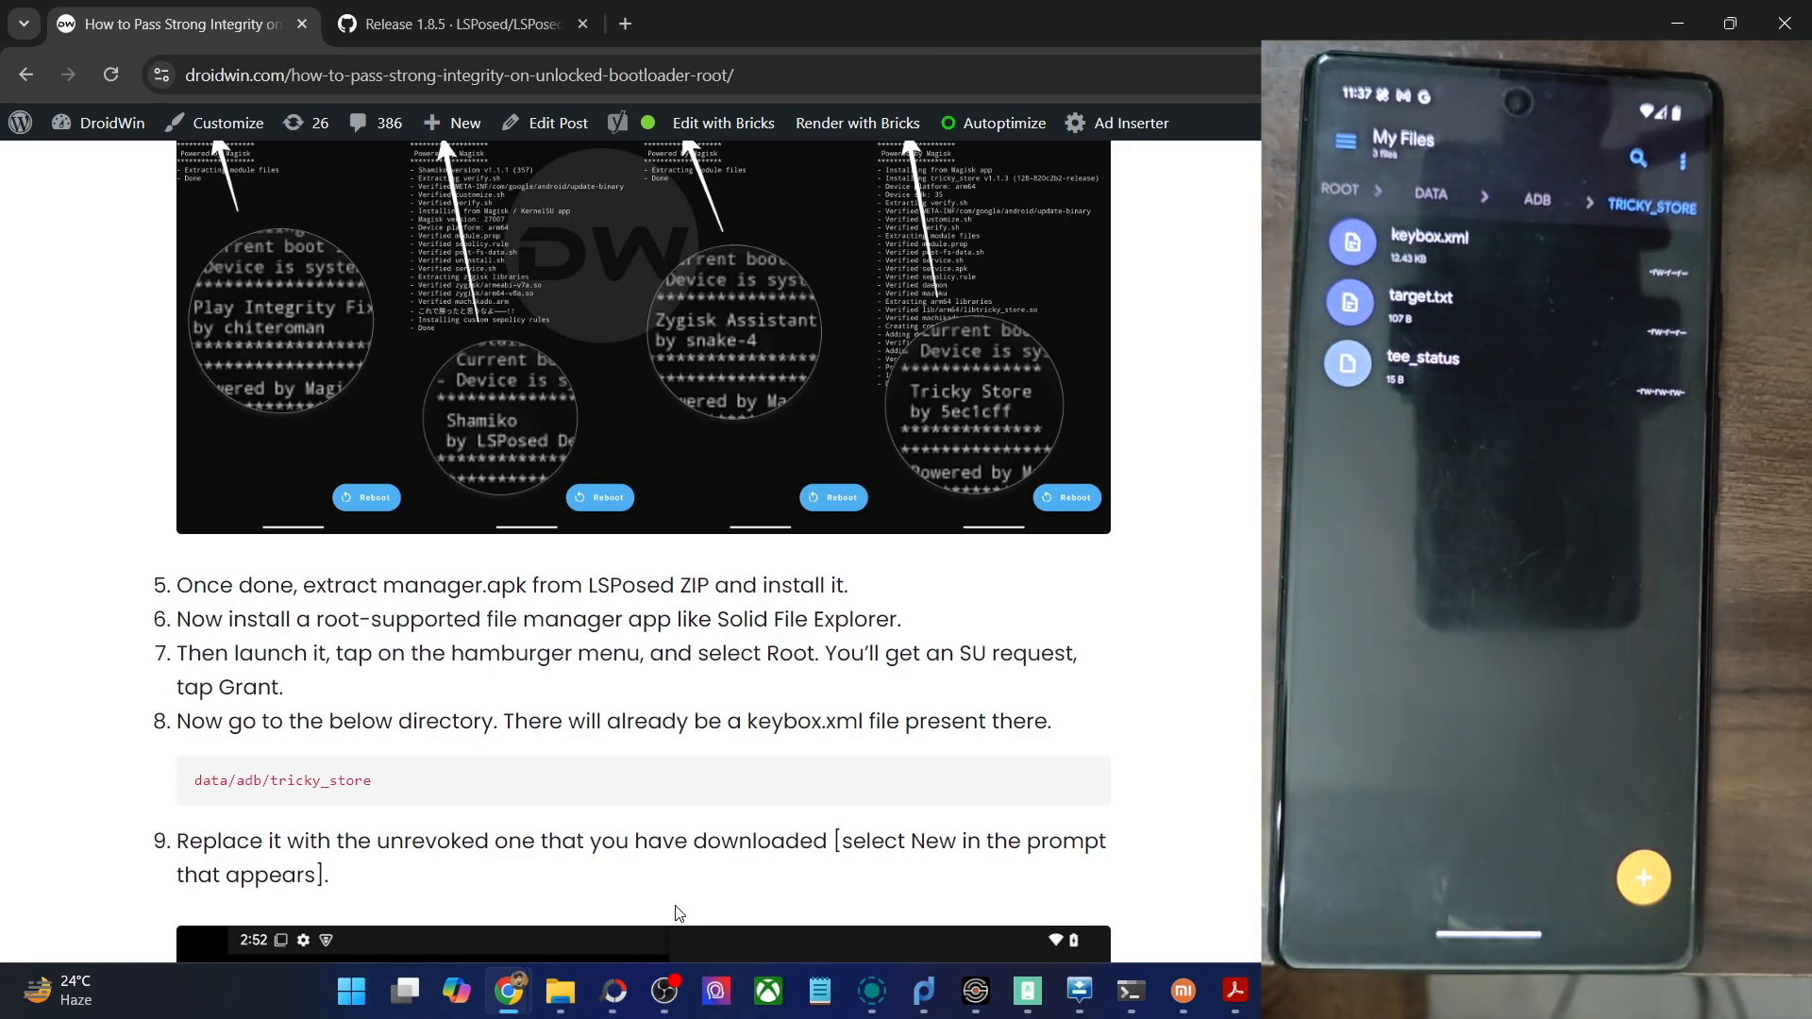
pyautogui.scroll(-3)
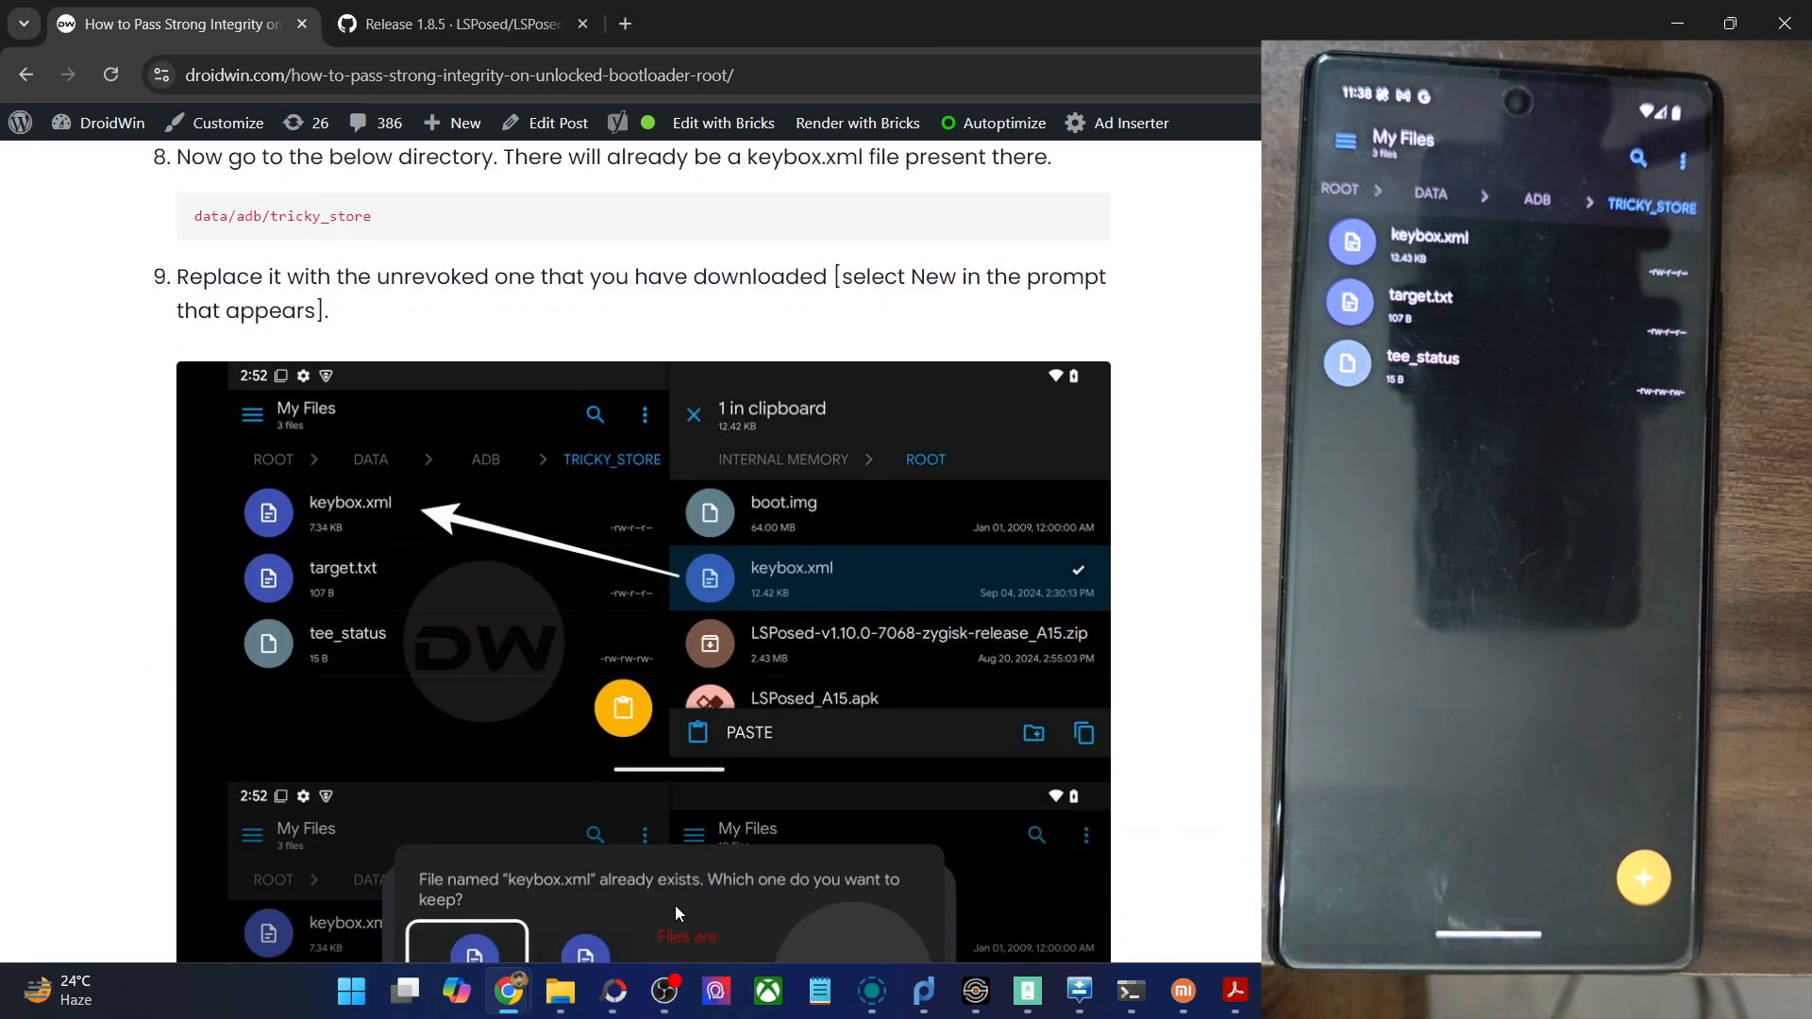
pyautogui.scroll(-3)
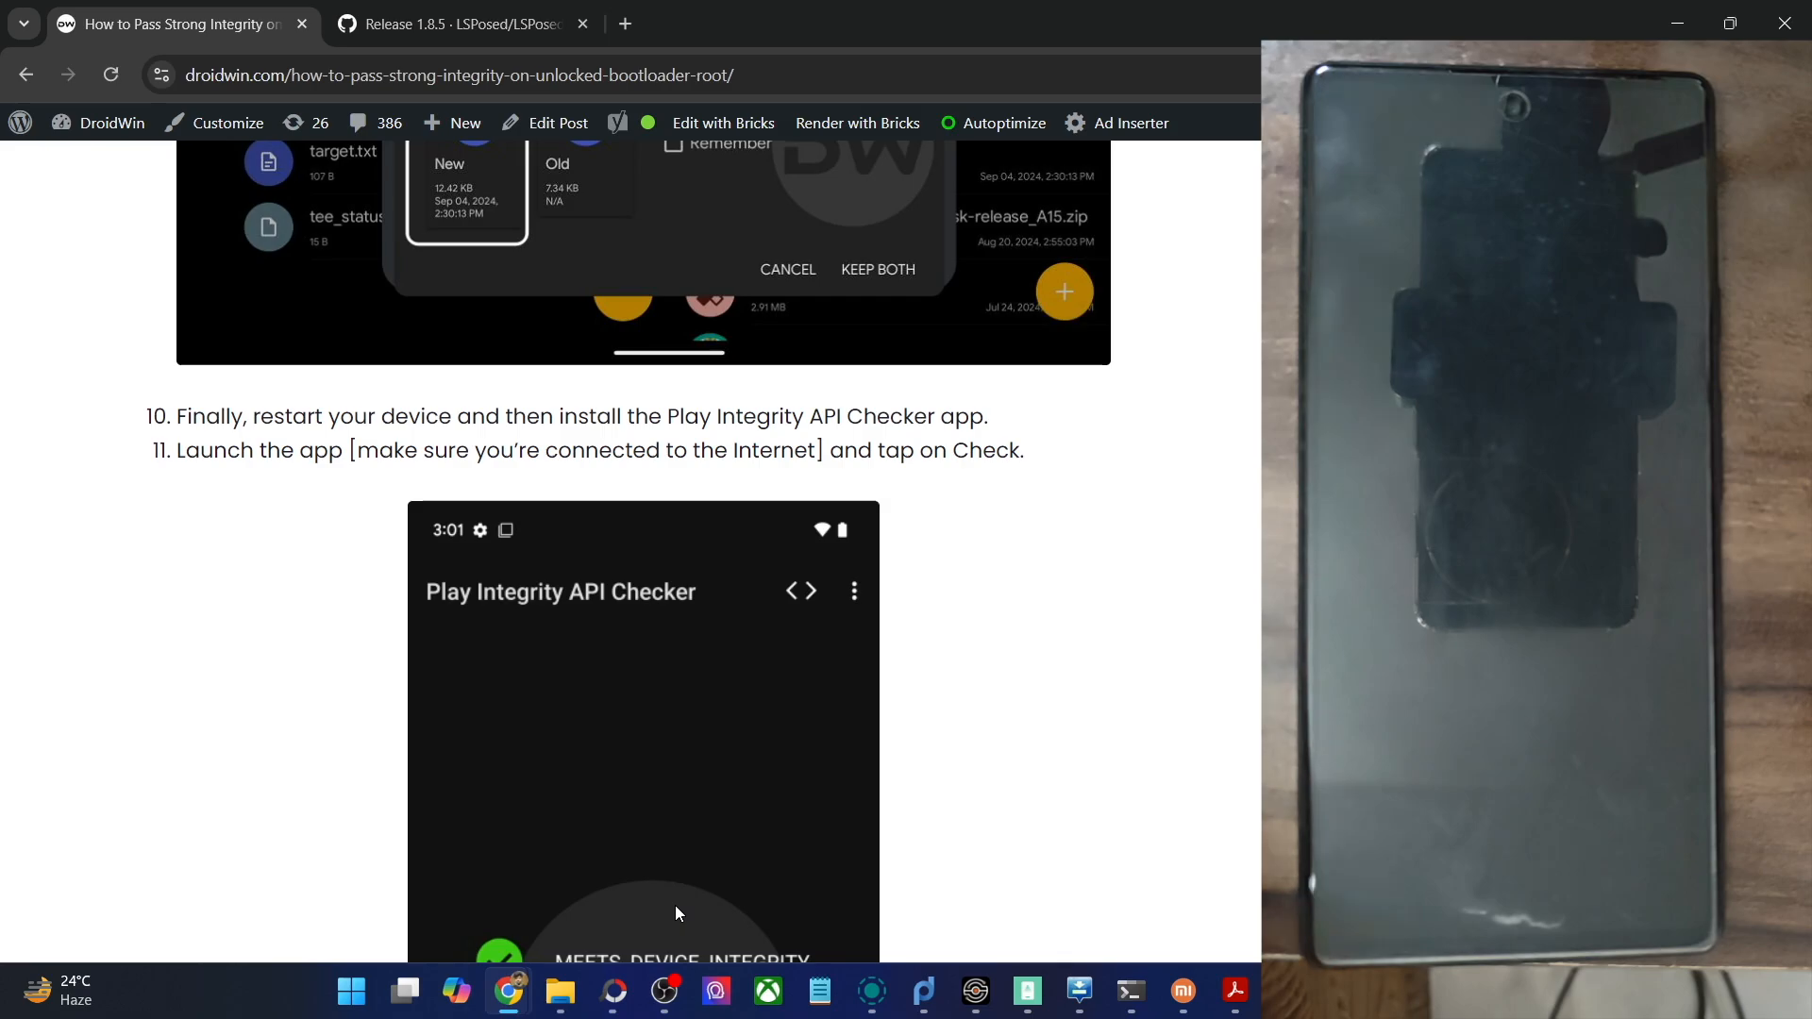
pyautogui.scroll(-3)
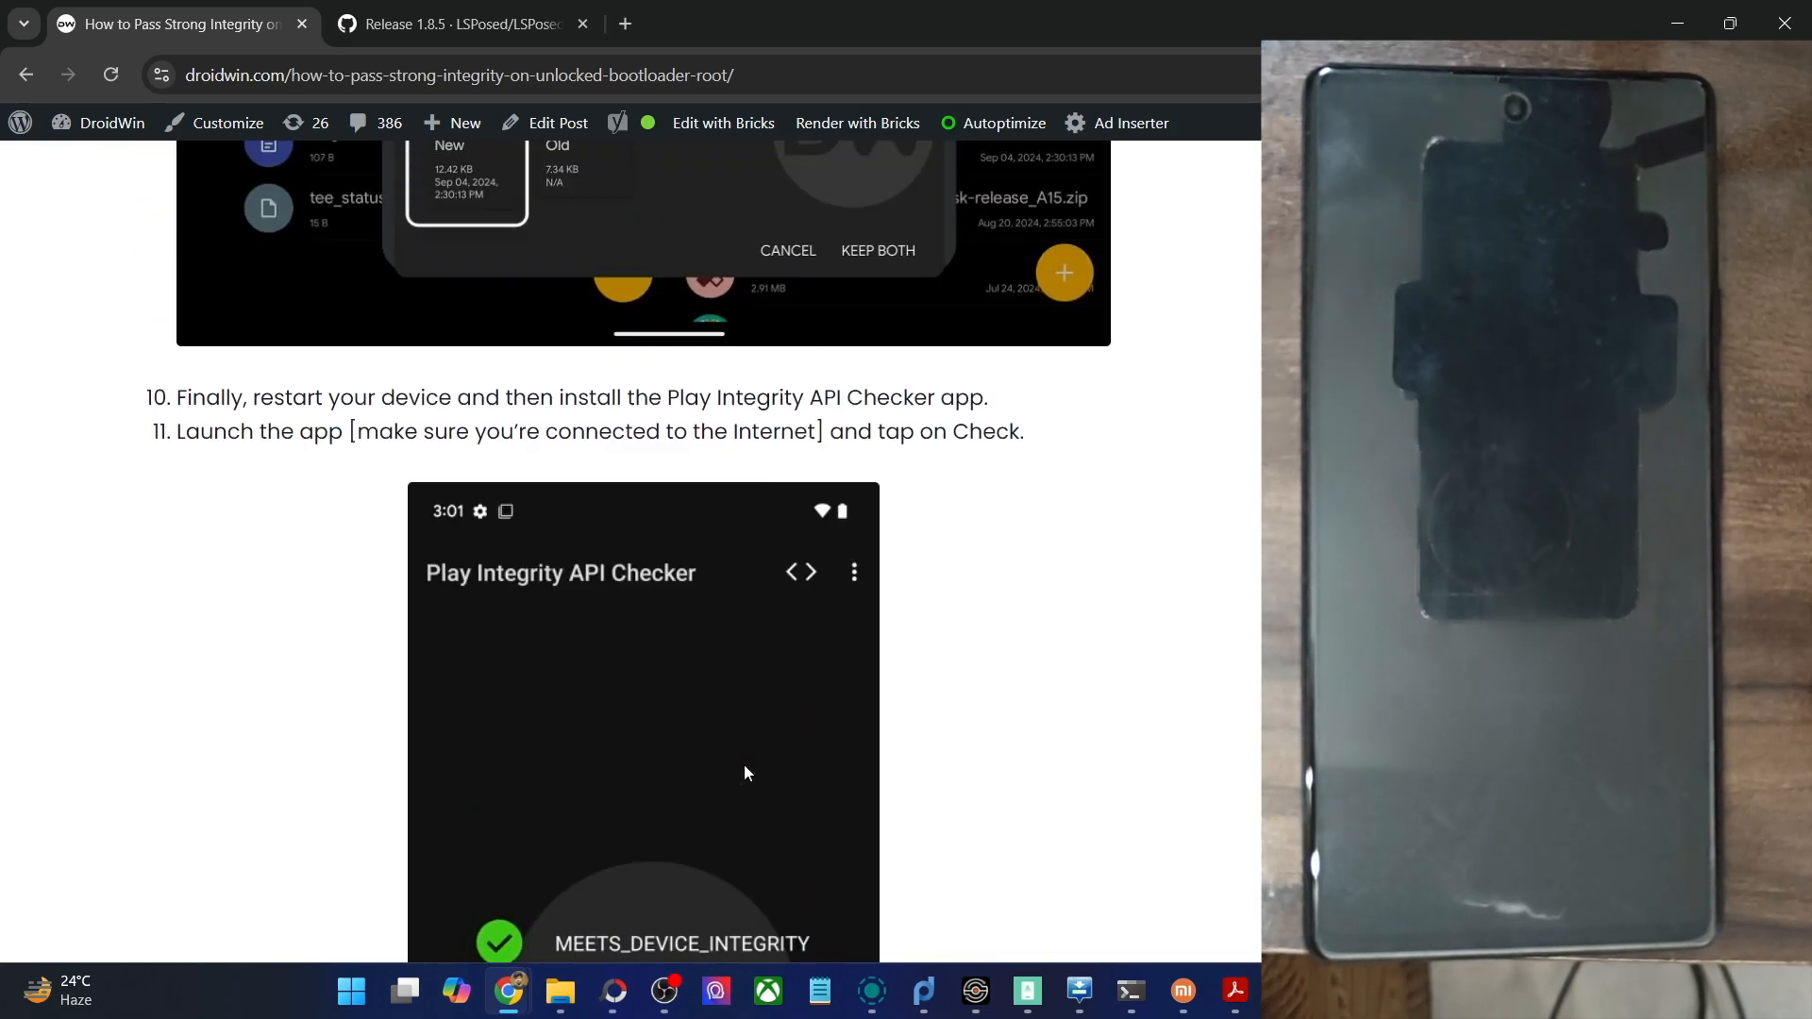
pyautogui.scroll(3)
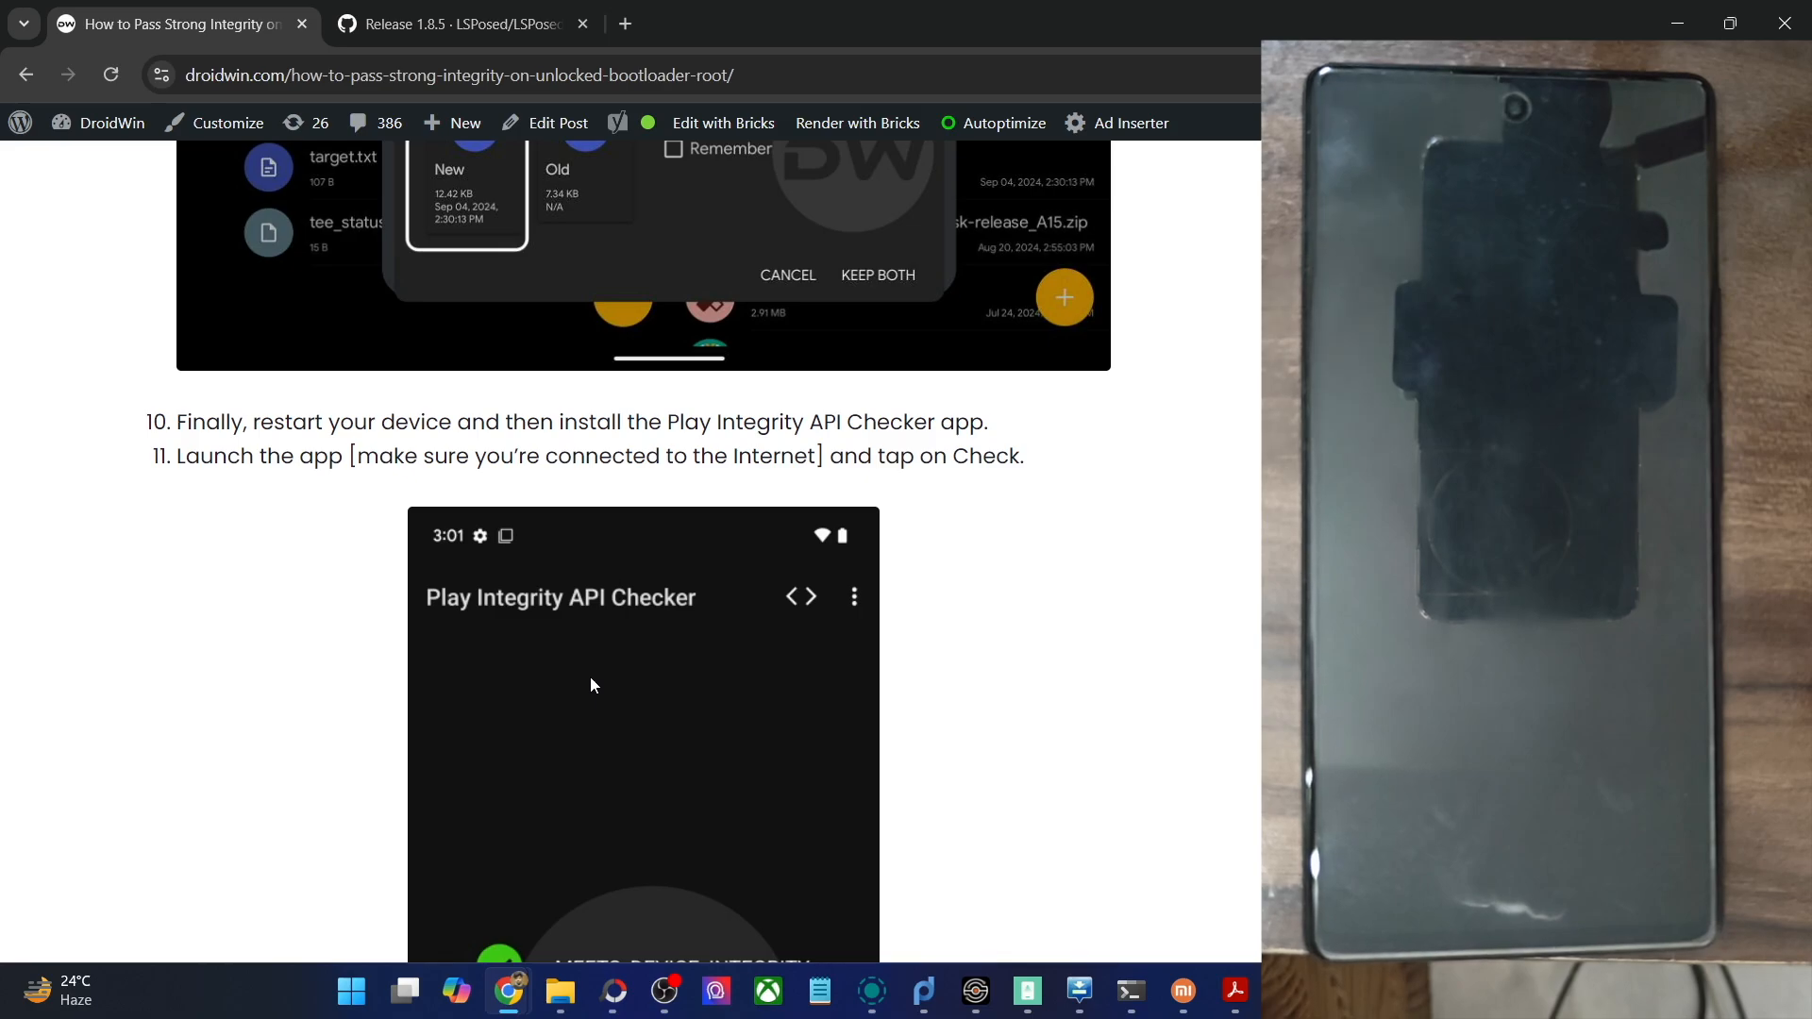
pyautogui.scroll(3)
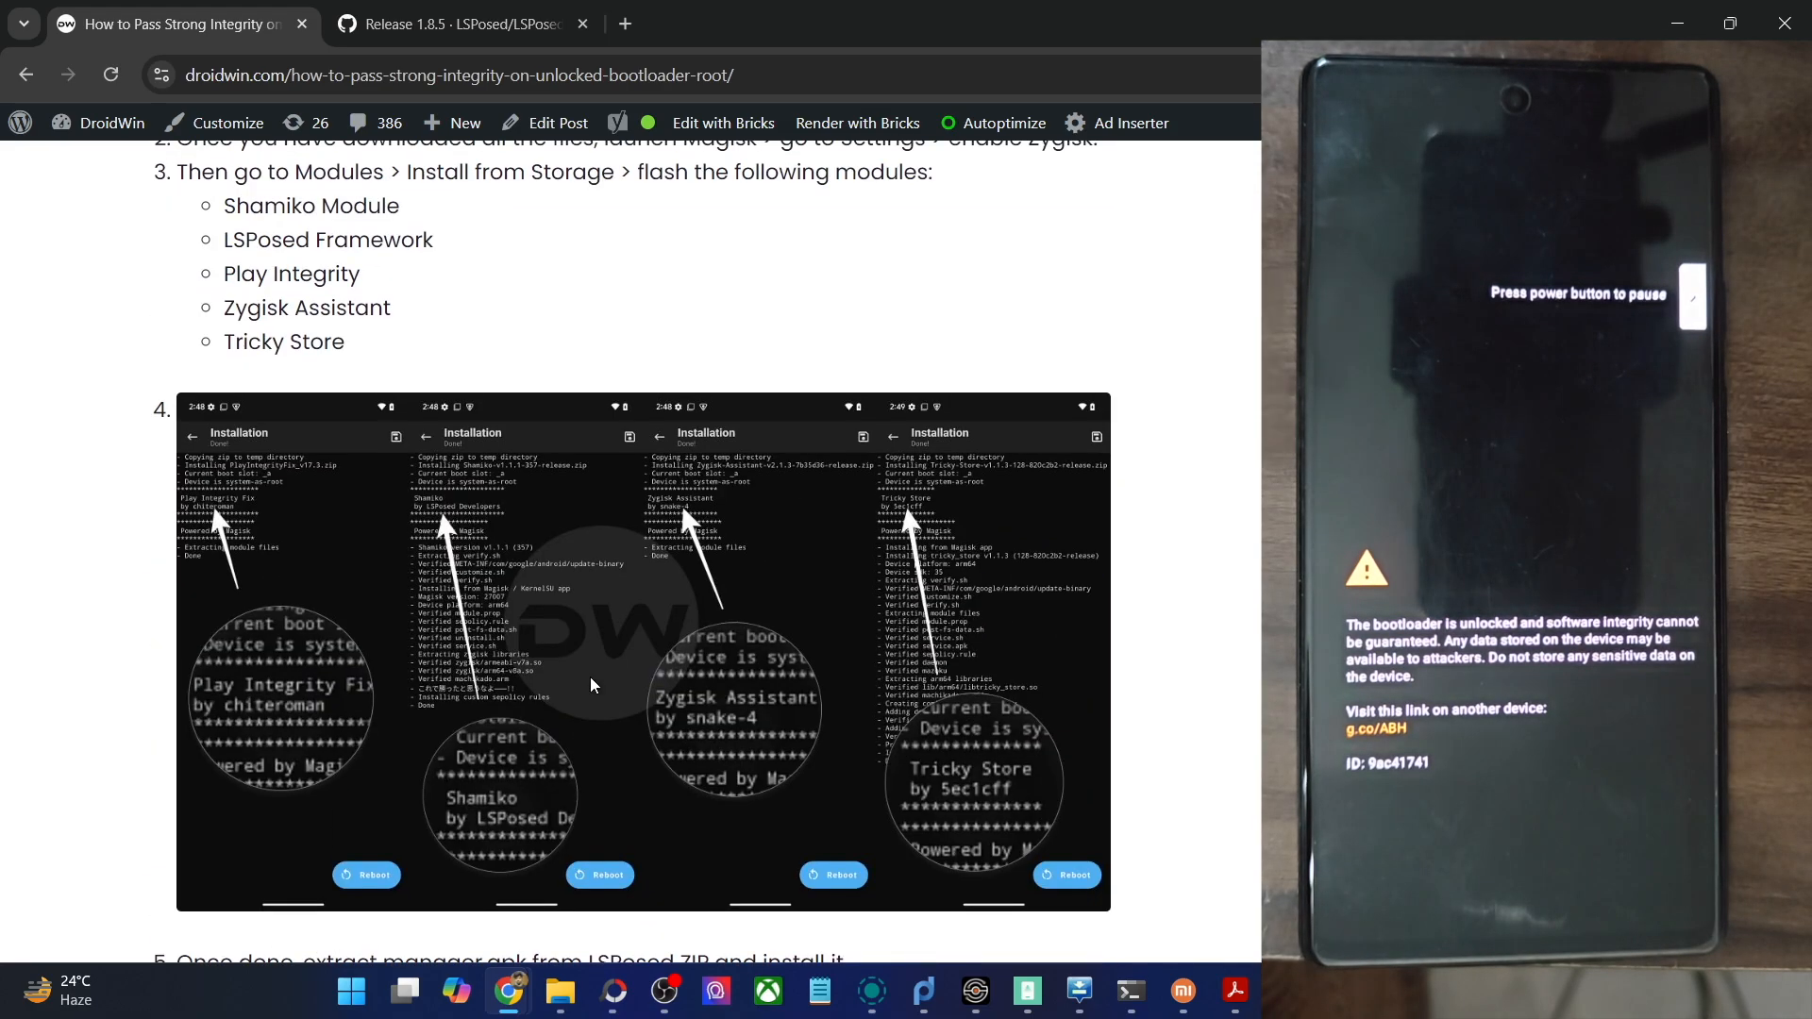
pyautogui.scroll(3)
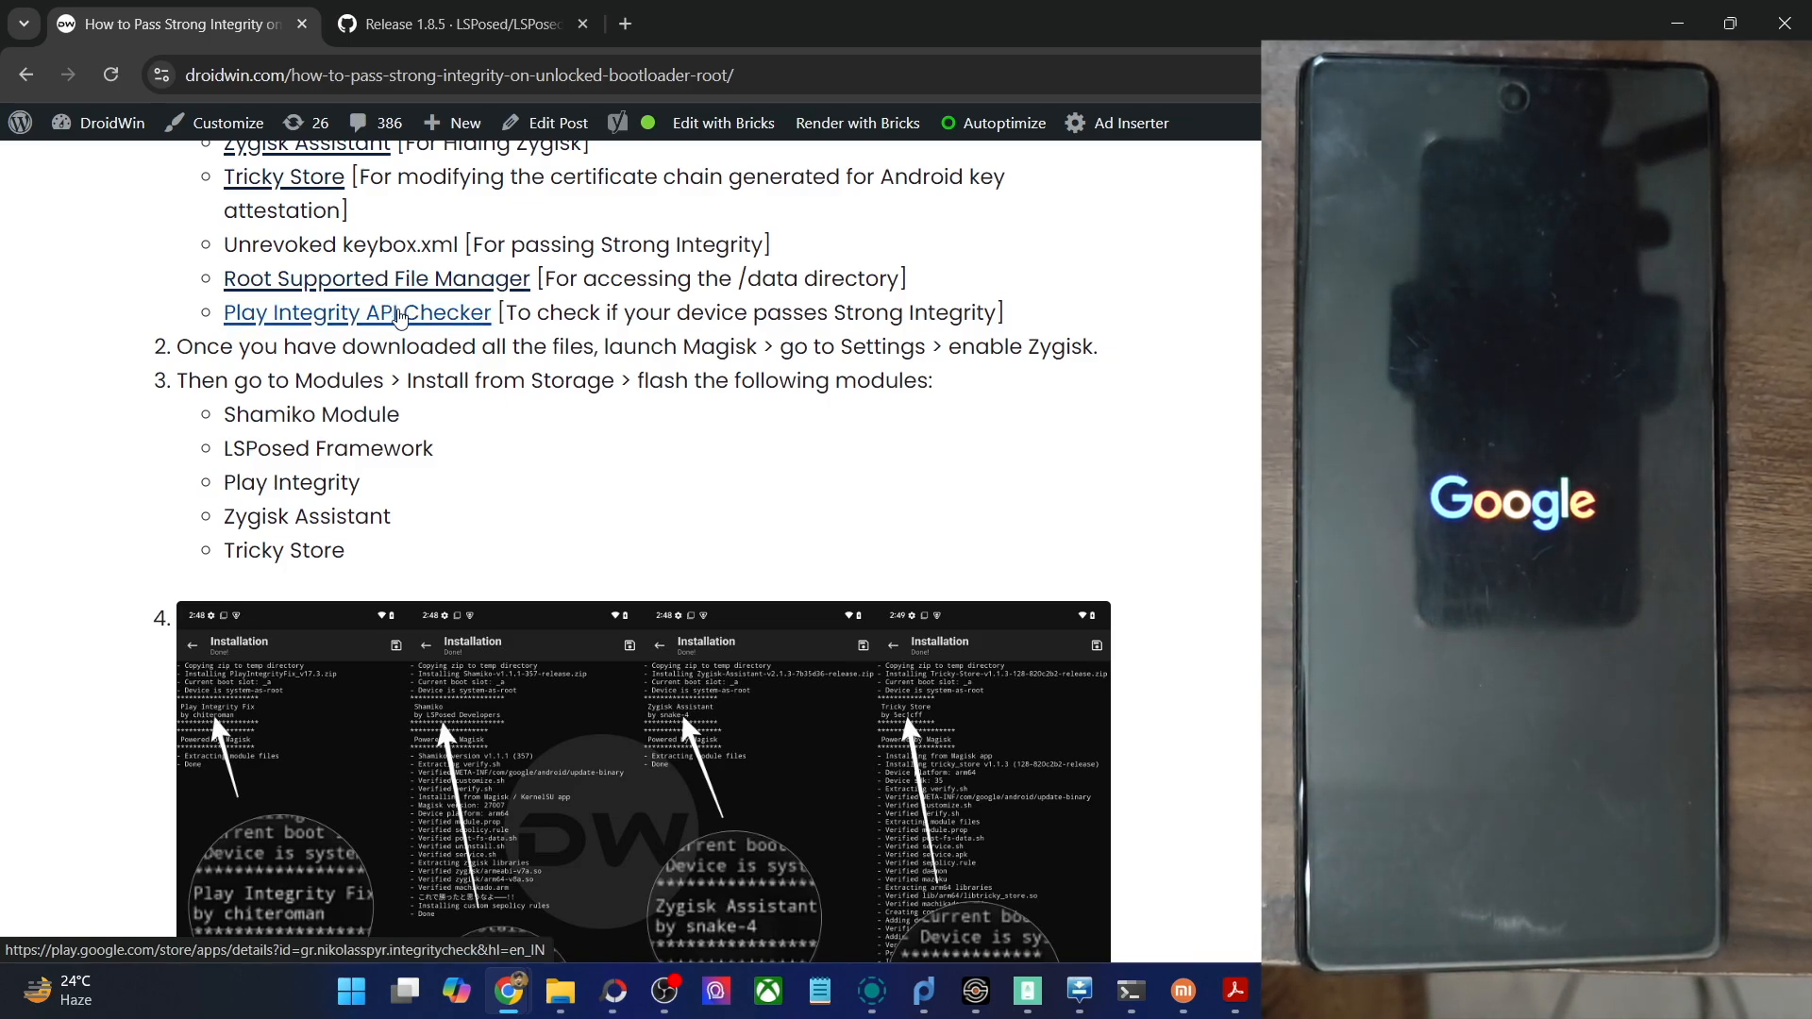
pyautogui.moveTo(547, 388)
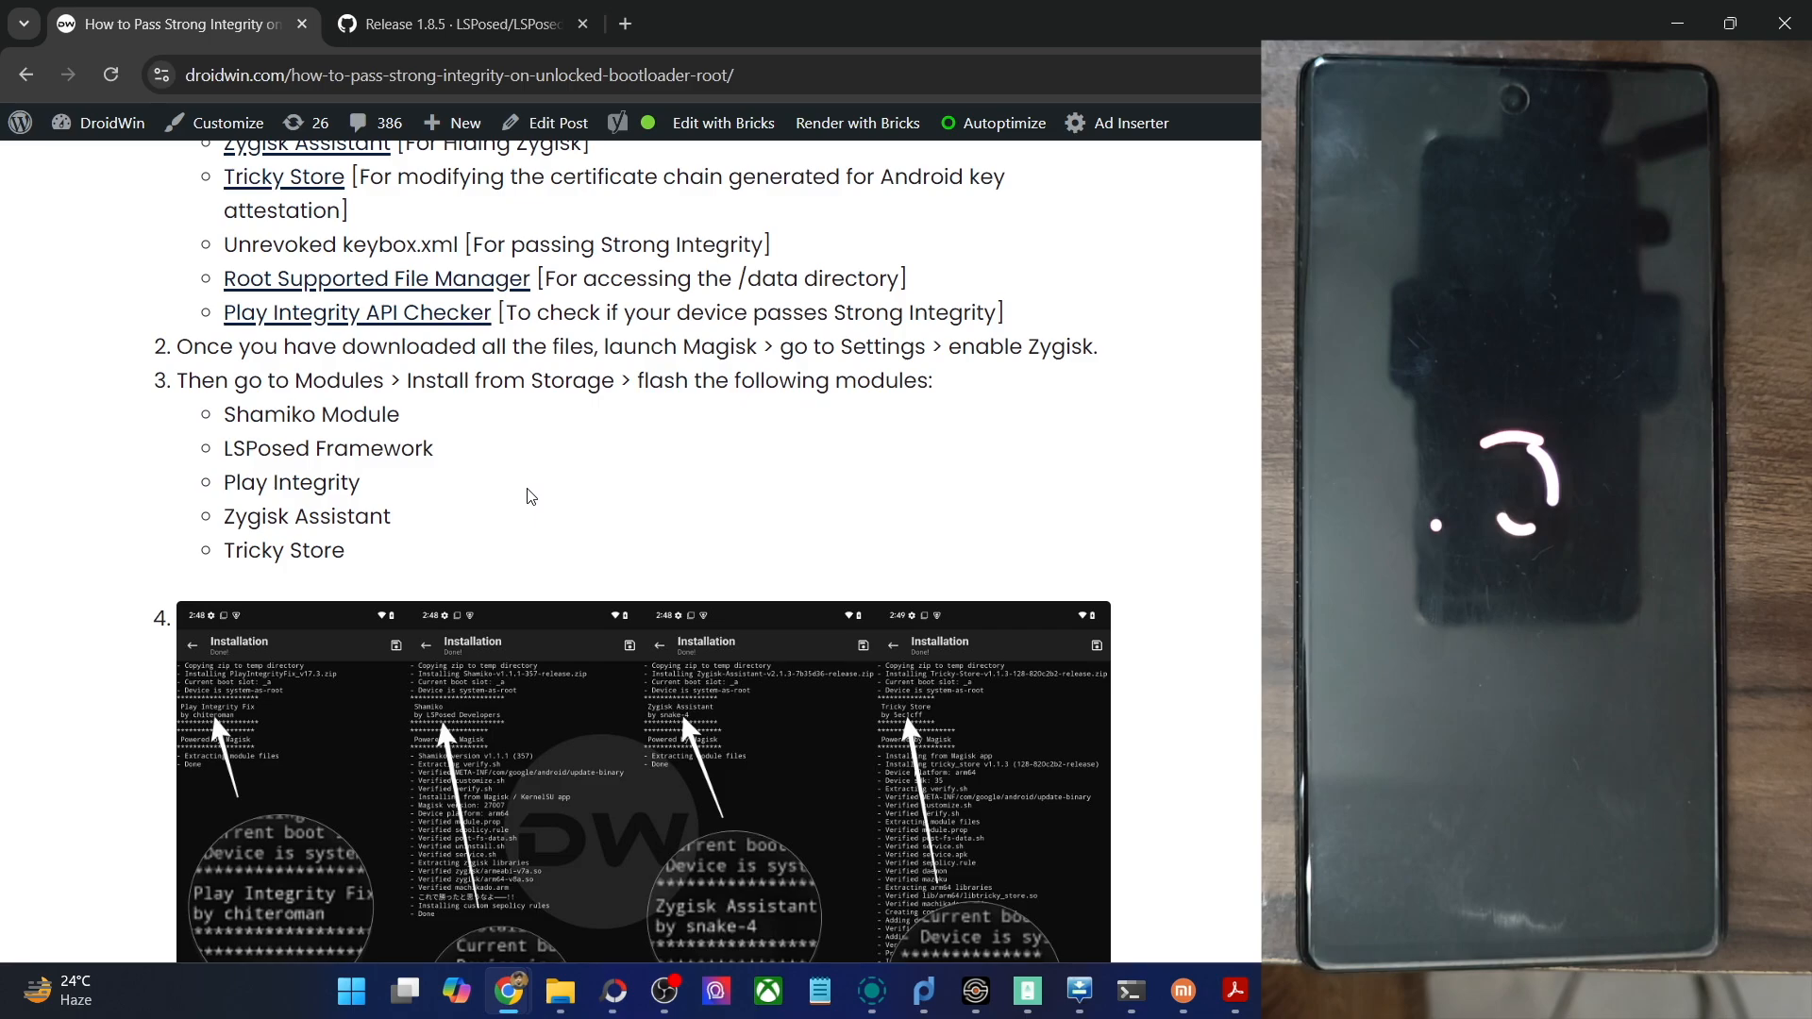
pyautogui.scroll(-3)
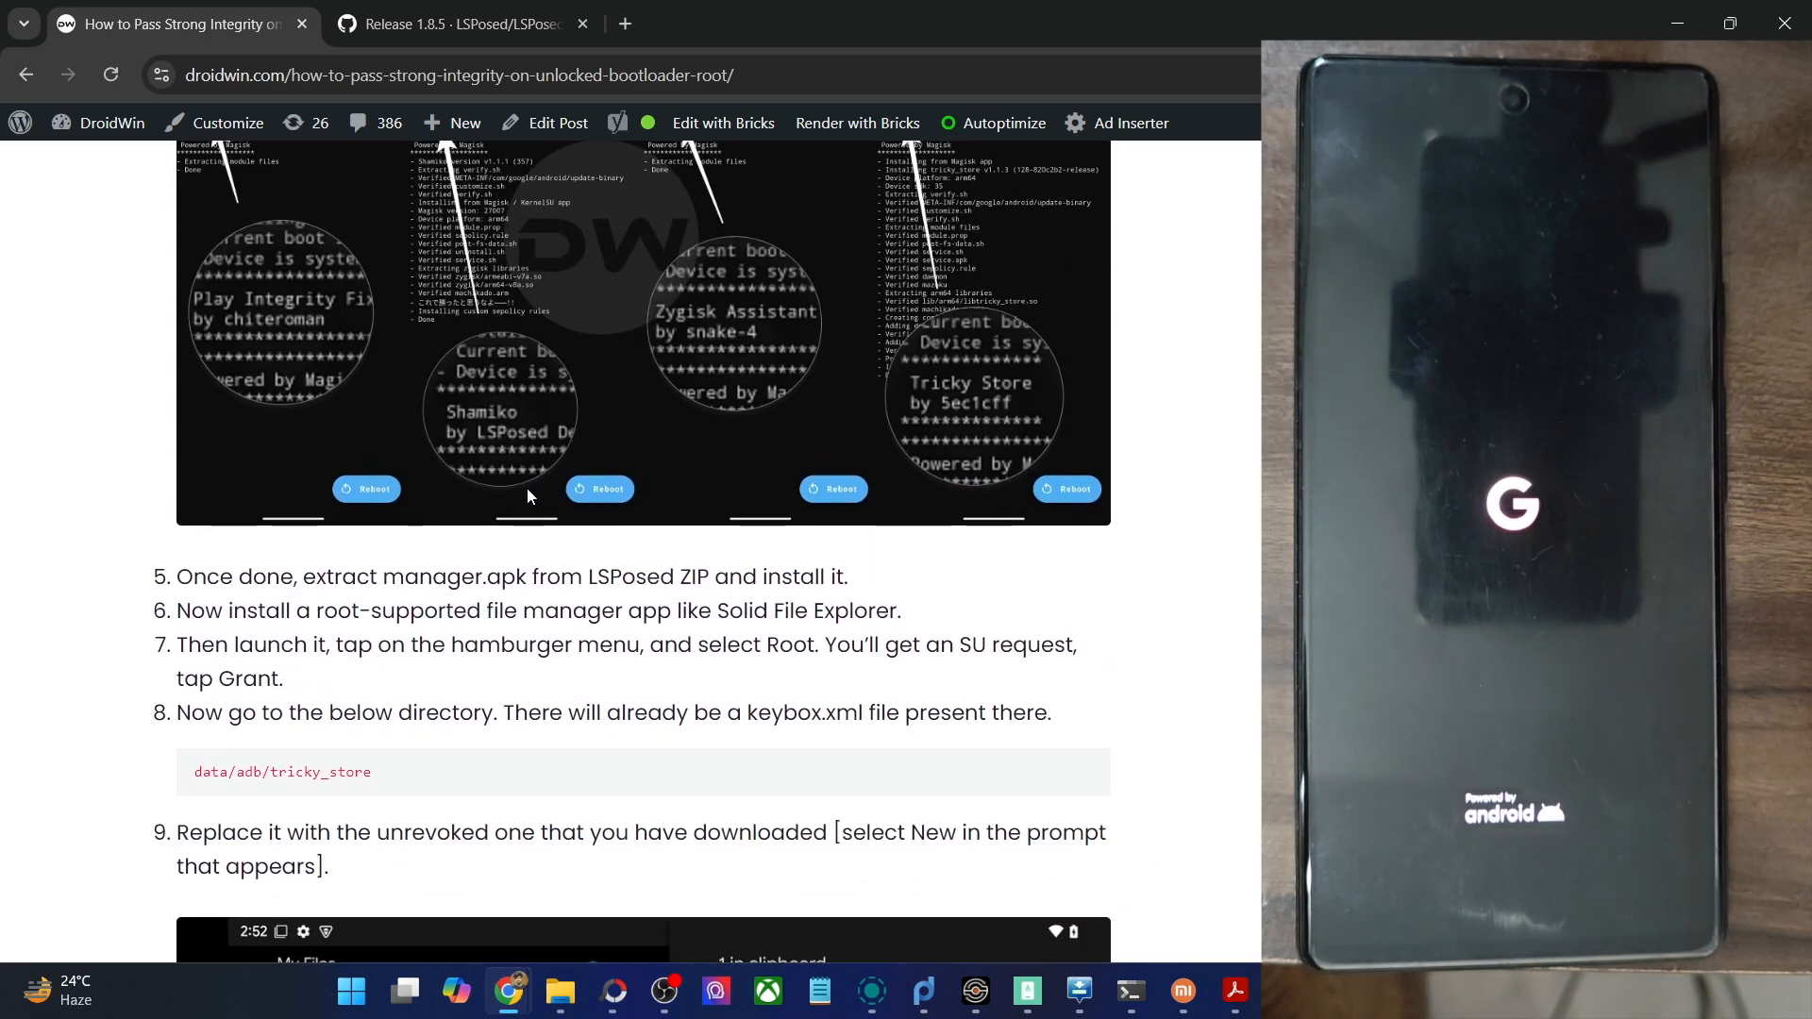